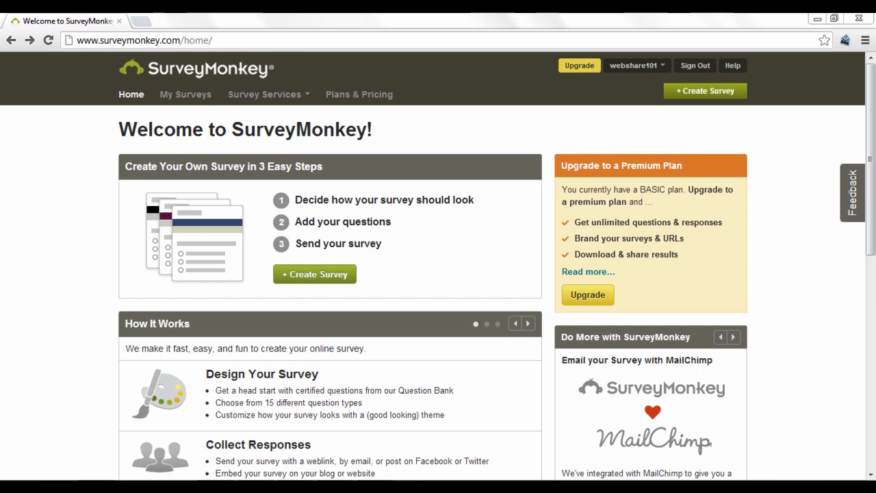
Create a new survey titled 'Our School' in the Education category.
scroll("down", 3)
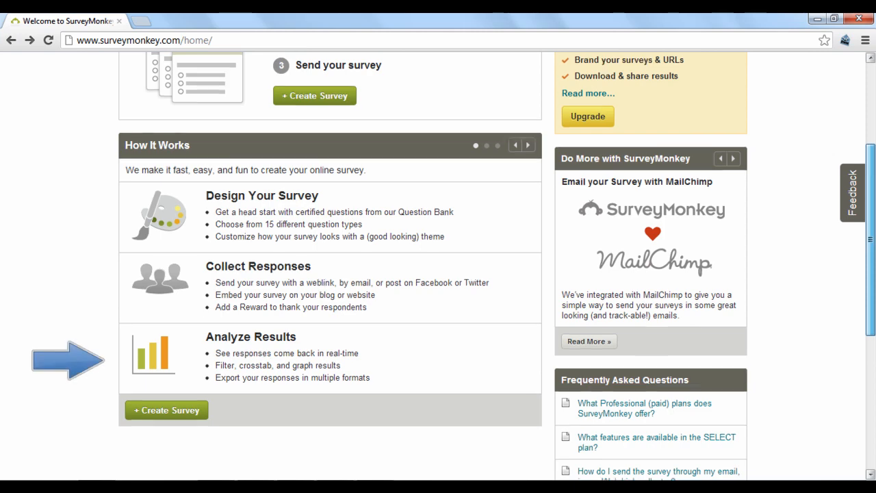
scroll("up", 3)
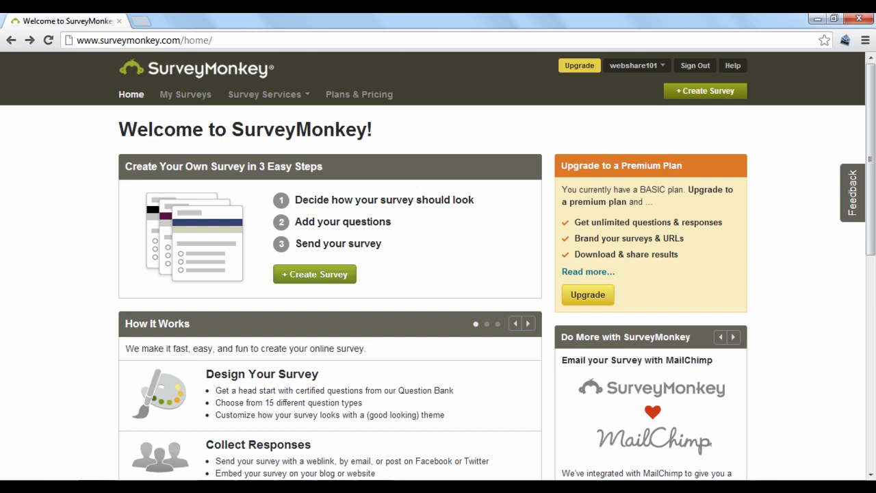
mouse_move(724, 119)
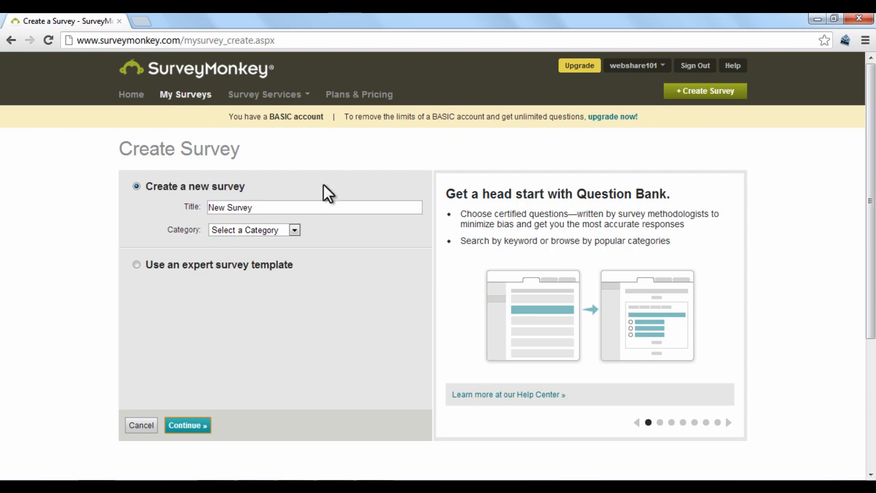
type("Our School")
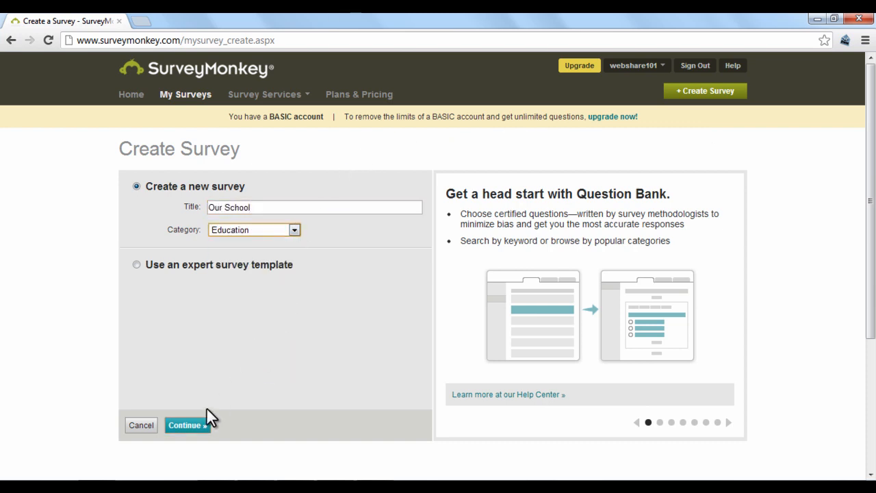
left_click(186, 425)
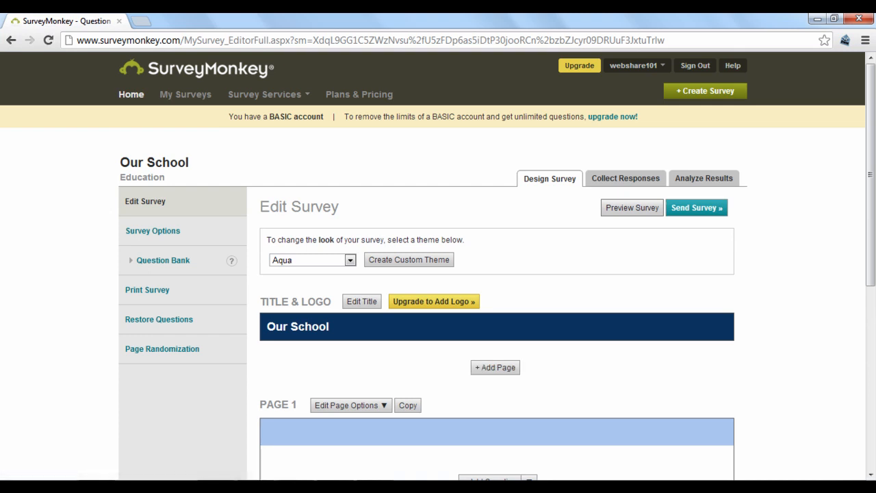
Scroll to Page 1 and start adding a new question.
scroll("down", 3)
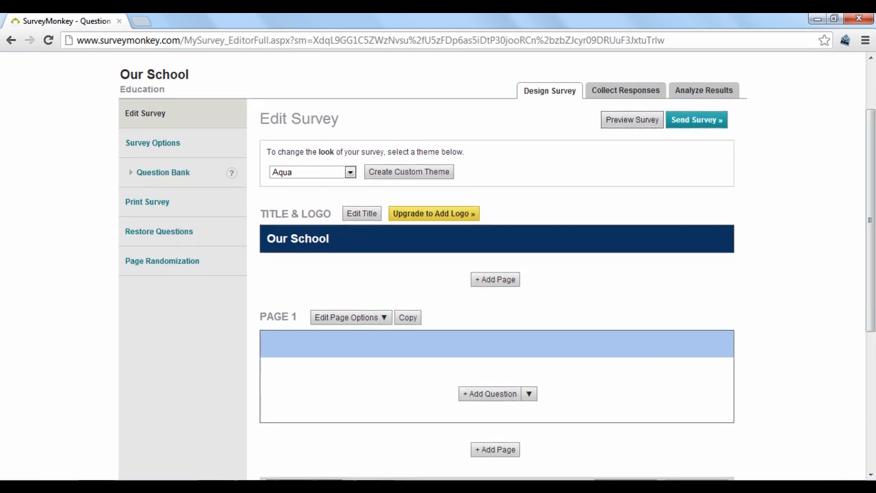
scroll("down", 3)
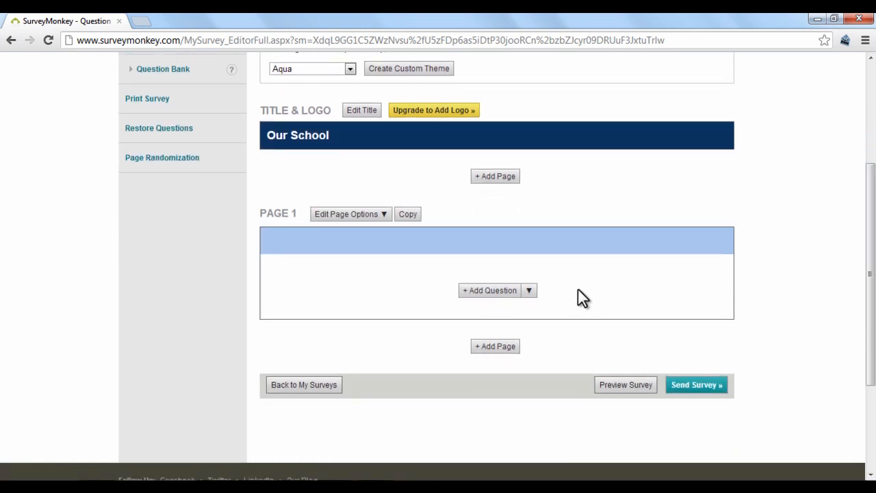
left_click(529, 290)
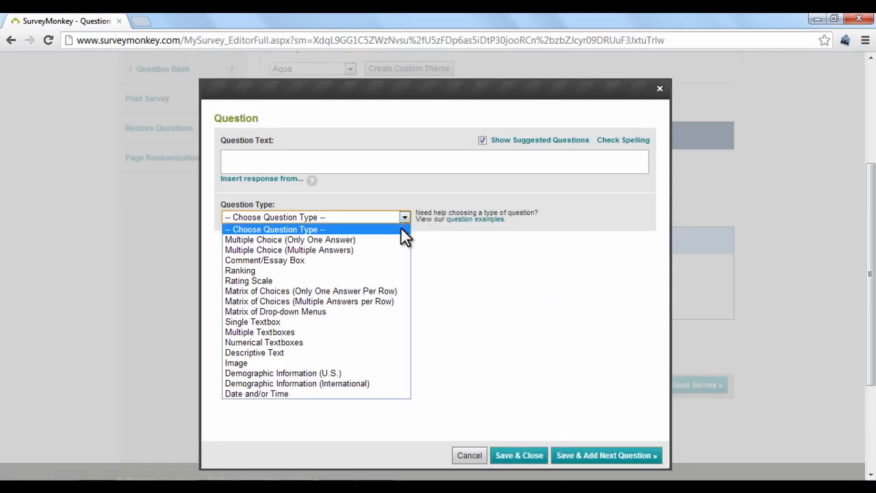
Add a multiple-answer question with the choice 'Smaller classes' and save it.
left_click(289, 249)
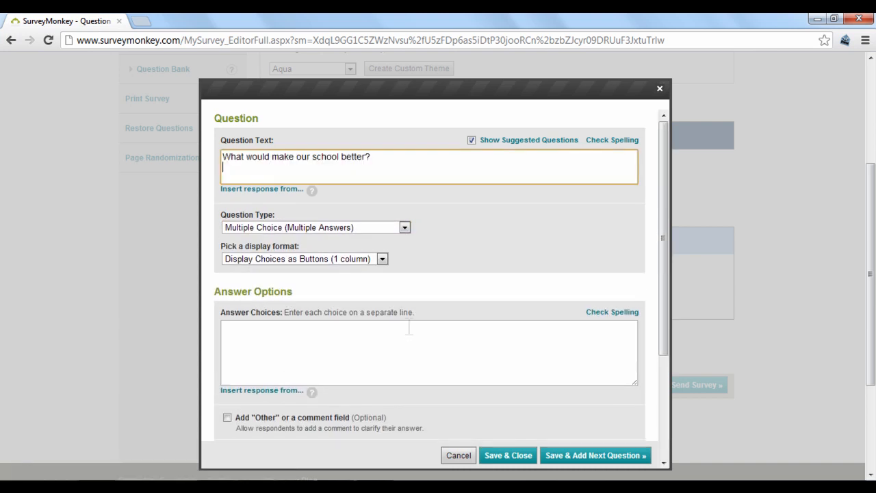
type("Smaller classes")
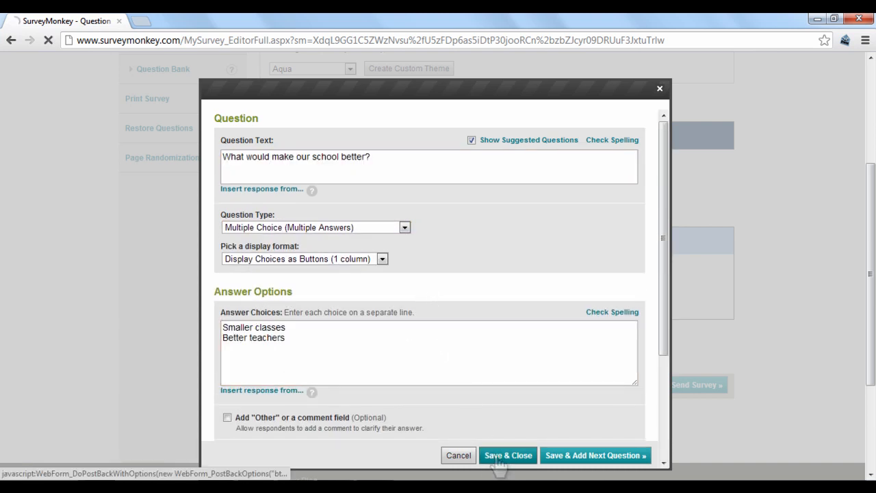
left_click(508, 455)
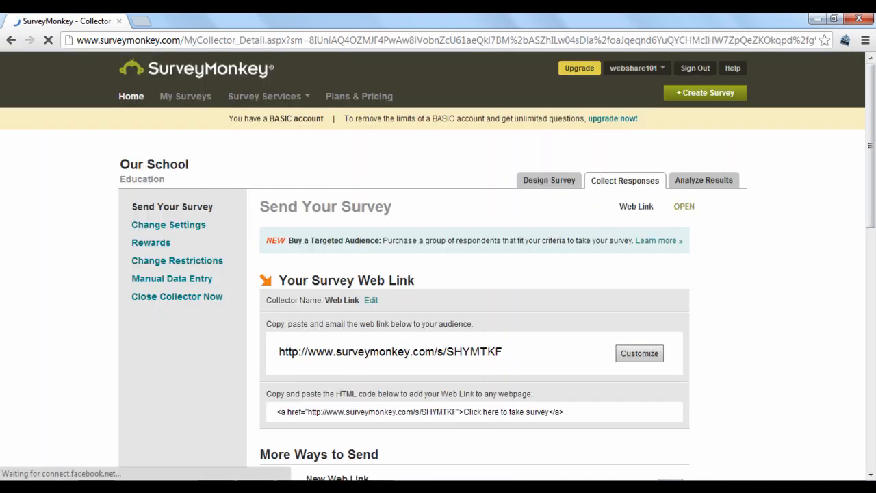